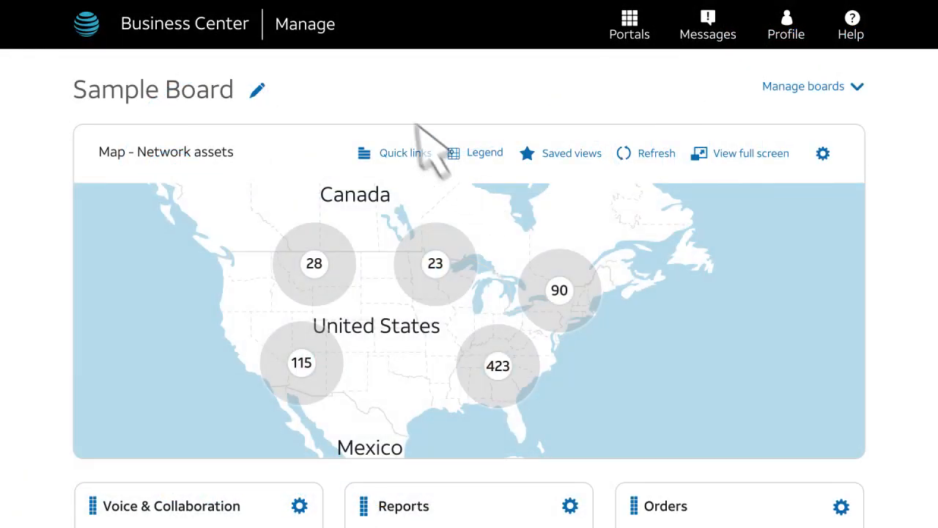
Step: Go to Manage > Network > View All Inventory to list all 328 locations
{"action": "left_click", "coordinate": [304, 24]}
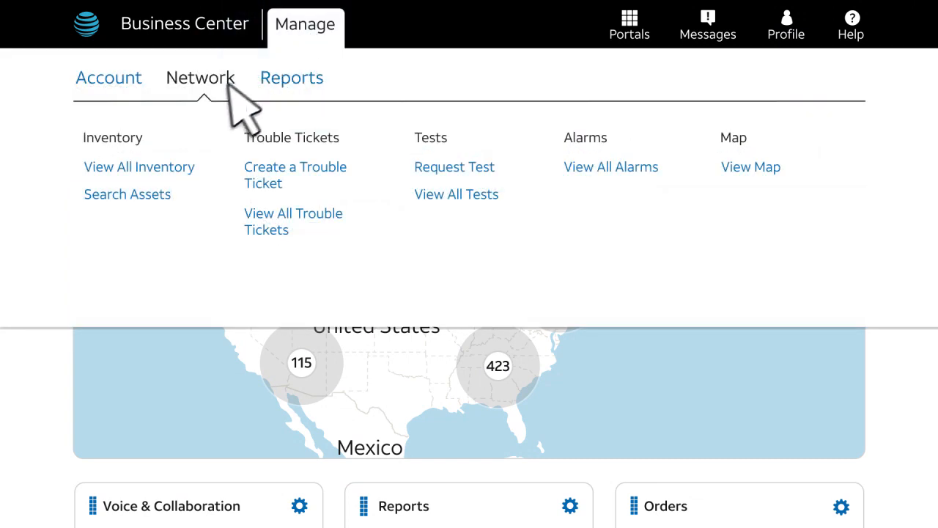
{"action": "left_click", "coordinate": [138, 166]}
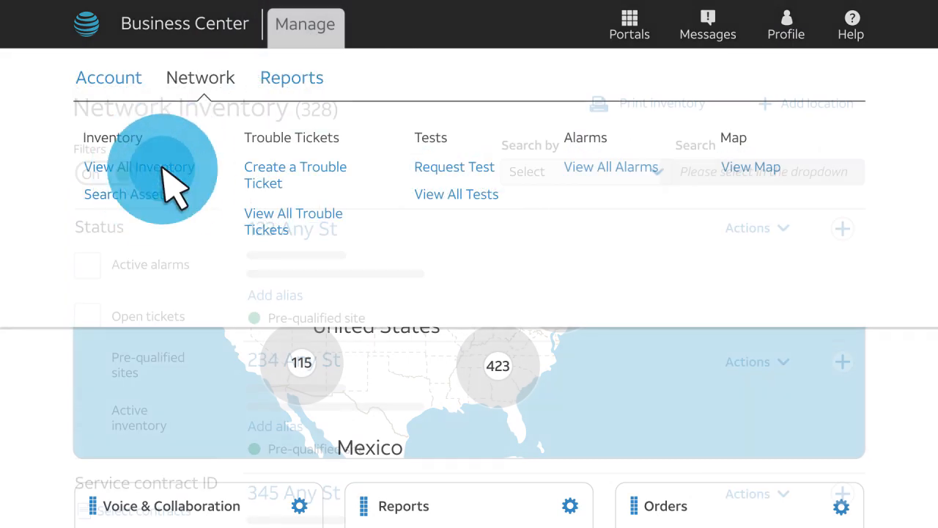
{"action": "left_click", "coordinate": [139, 168]}
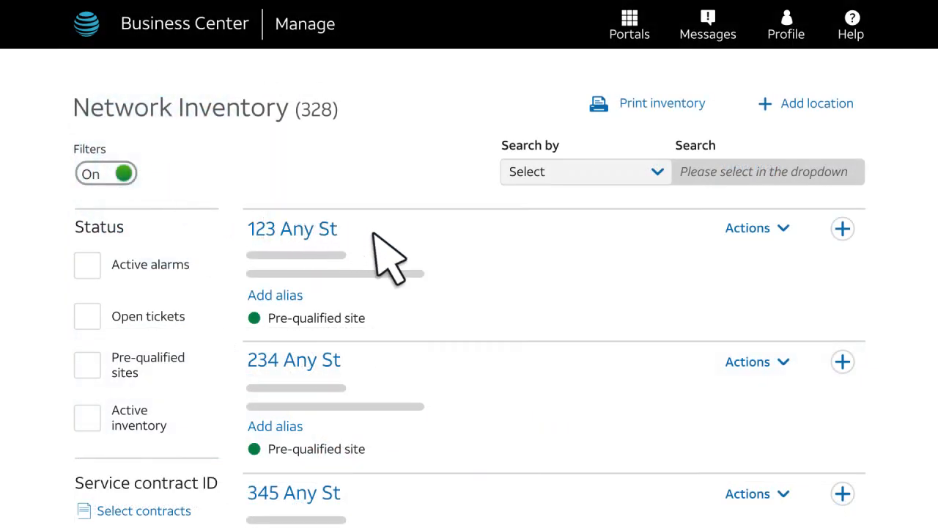
Step: Under 345 Any St's Switched Ethernet, create an order on Circuit_ID1 and choose Add EVC
{"action": "scroll", "scroll_direction": "down", "scroll_amount": 3}
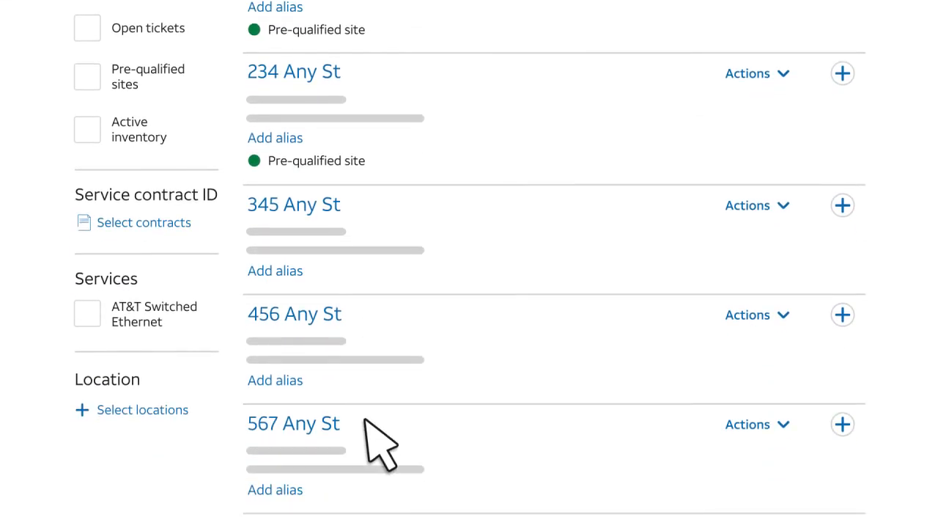
{"action": "mouse_move", "coordinate": [605, 348]}
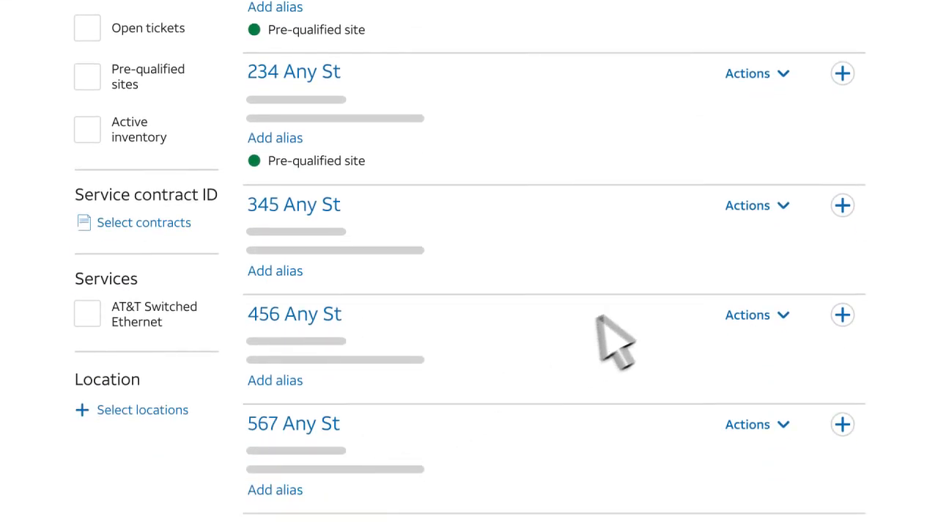
{"action": "left_click", "coordinate": [844, 206]}
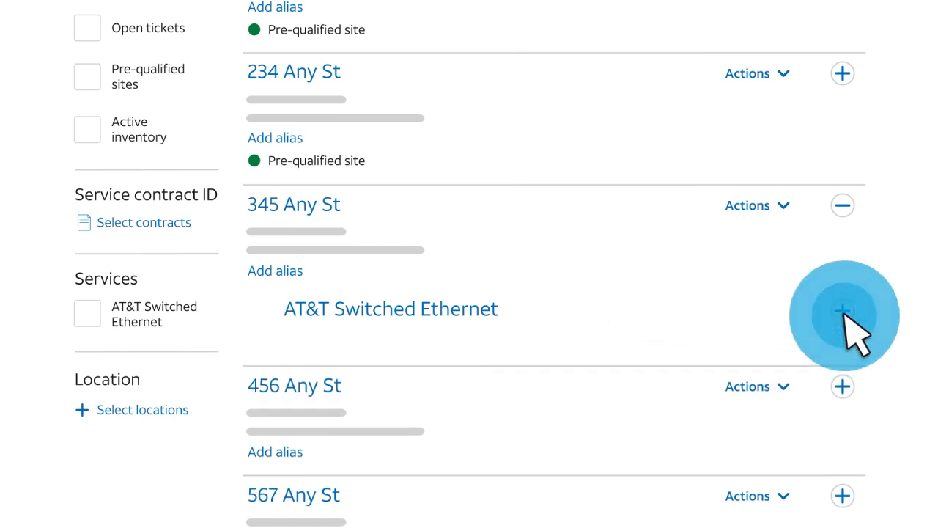
{"action": "left_click", "coordinate": [844, 308]}
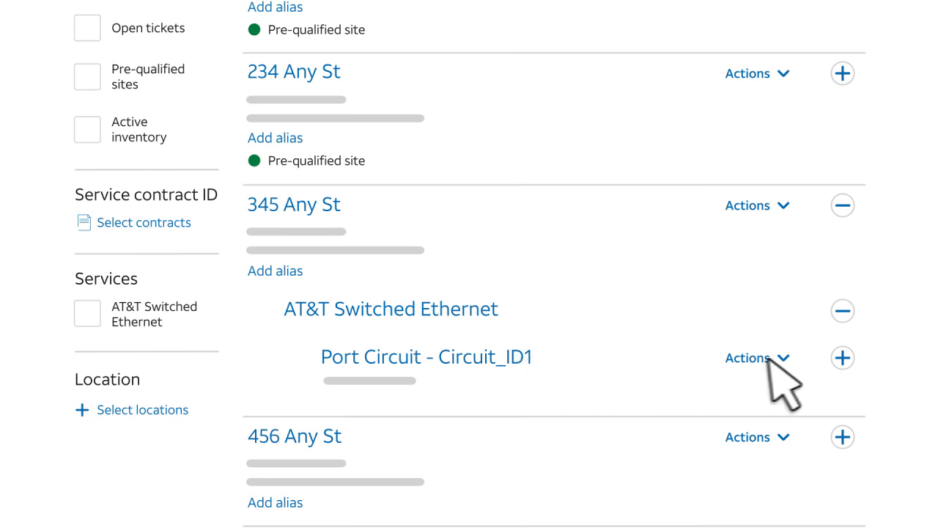
{"action": "left_click", "coordinate": [757, 358]}
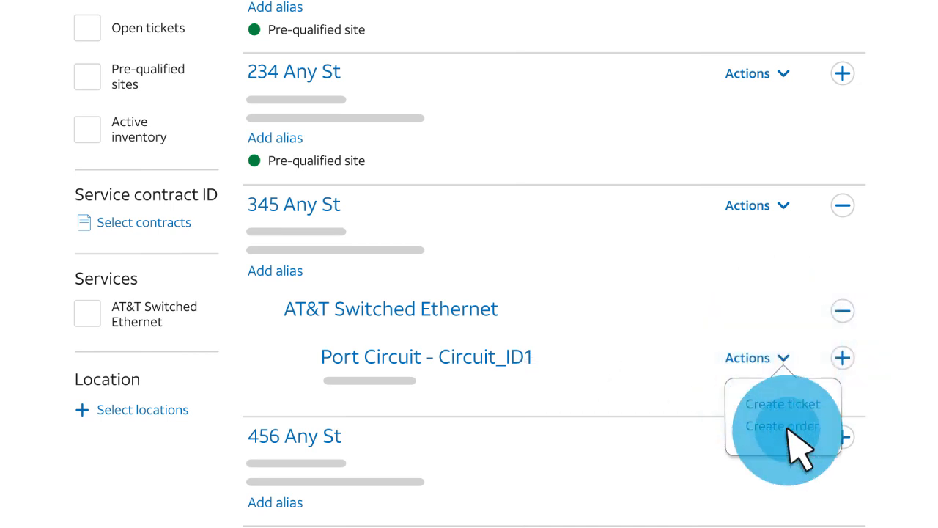
{"action": "left_click", "coordinate": [775, 427]}
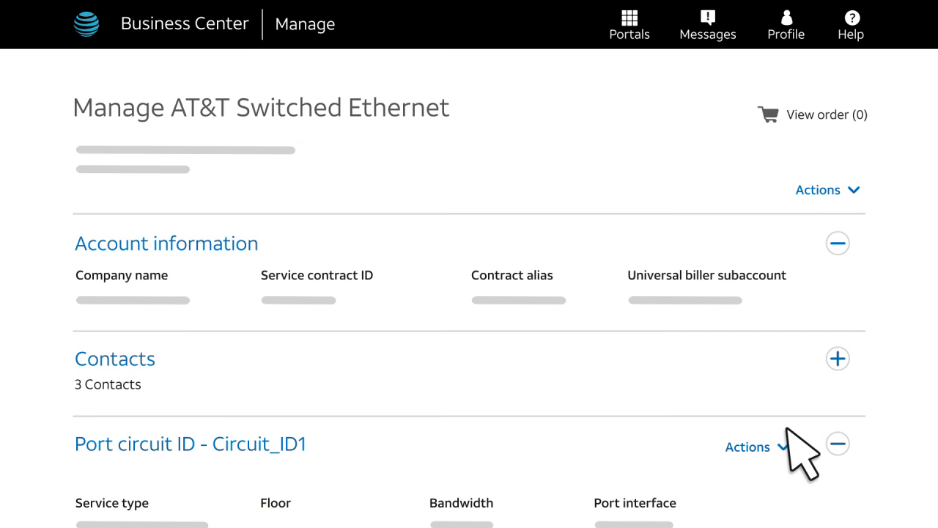
{"action": "left_click", "coordinate": [766, 448]}
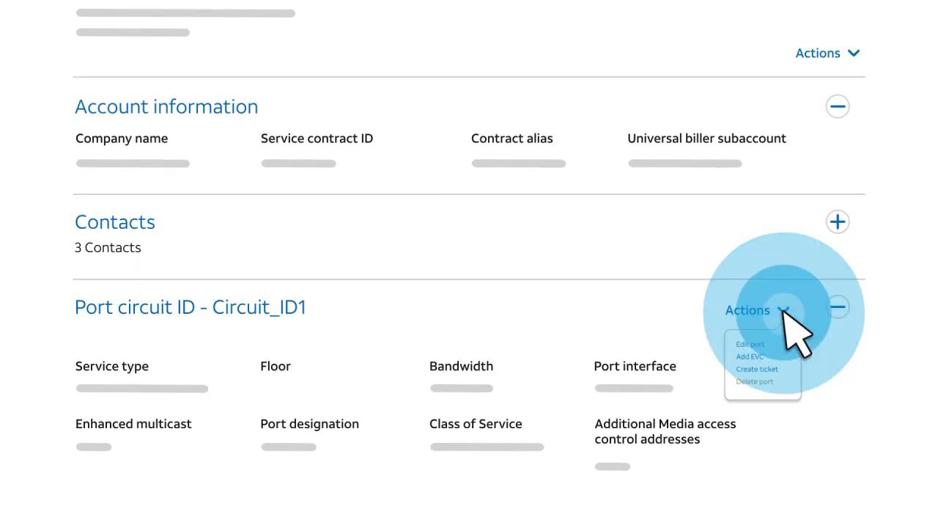
{"action": "left_click", "coordinate": [744, 357]}
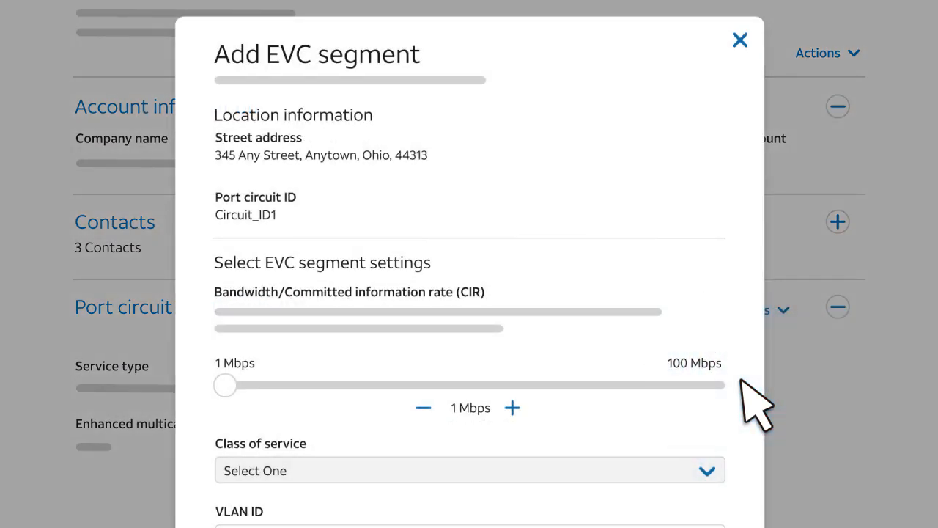
Step: Configure the segment with 50 Mbps, Real Time class of service, VLAN ID 123, and continue
{"action": "scroll", "scroll_direction": "down", "scroll_amount": 3}
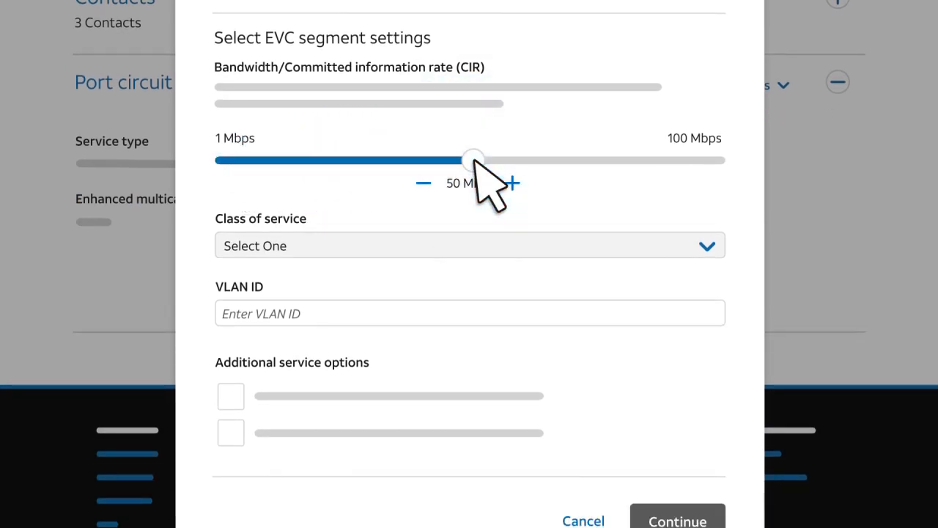
{"action": "mouse_move", "coordinate": [429, 220]}
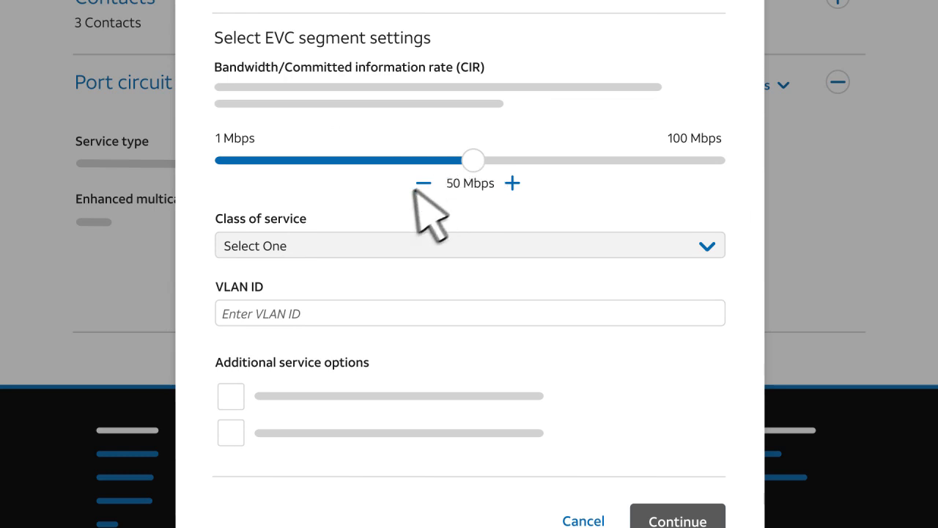
{"action": "left_click", "coordinate": [469, 245]}
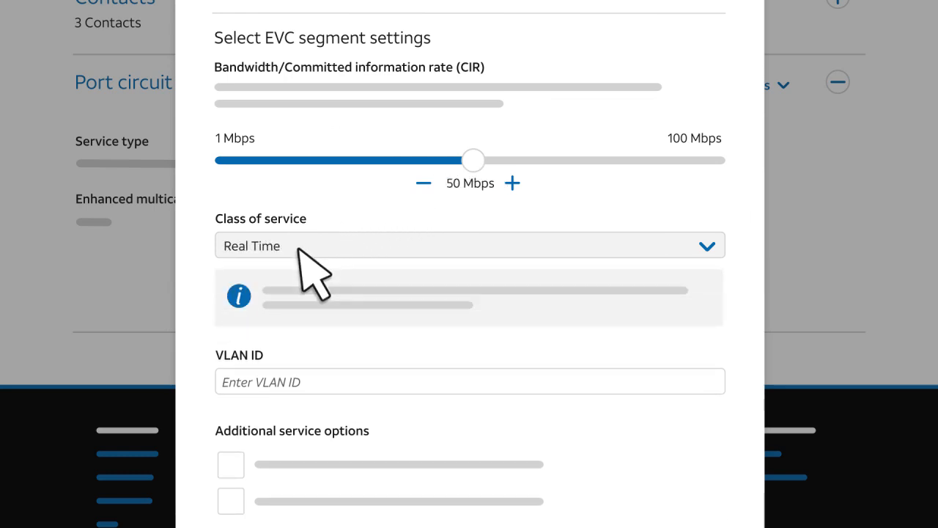
{"action": "type", "text": "123"}
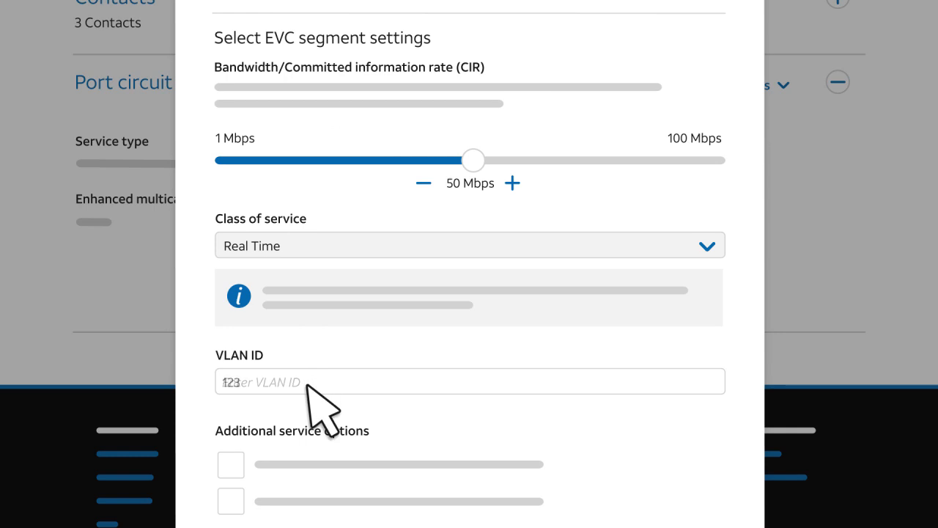
{"action": "type", "text": "123"}
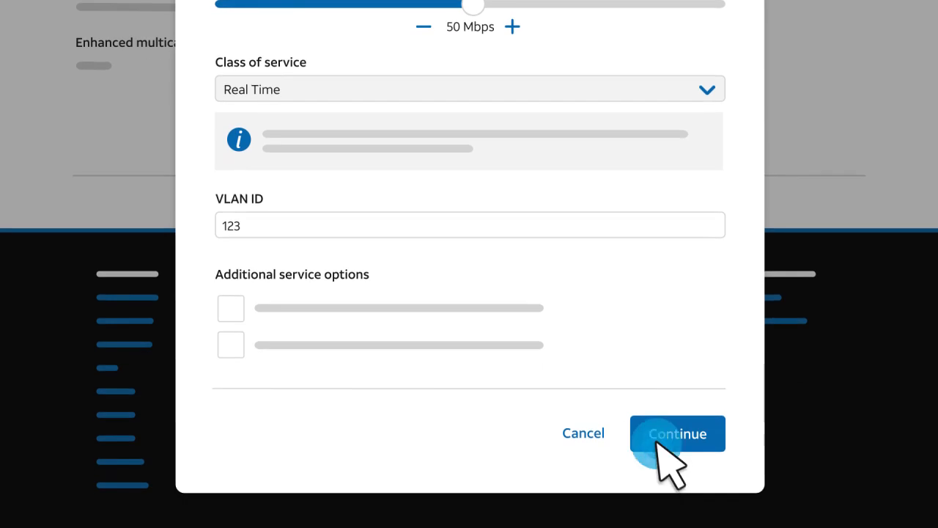
{"action": "left_click", "coordinate": [677, 433]}
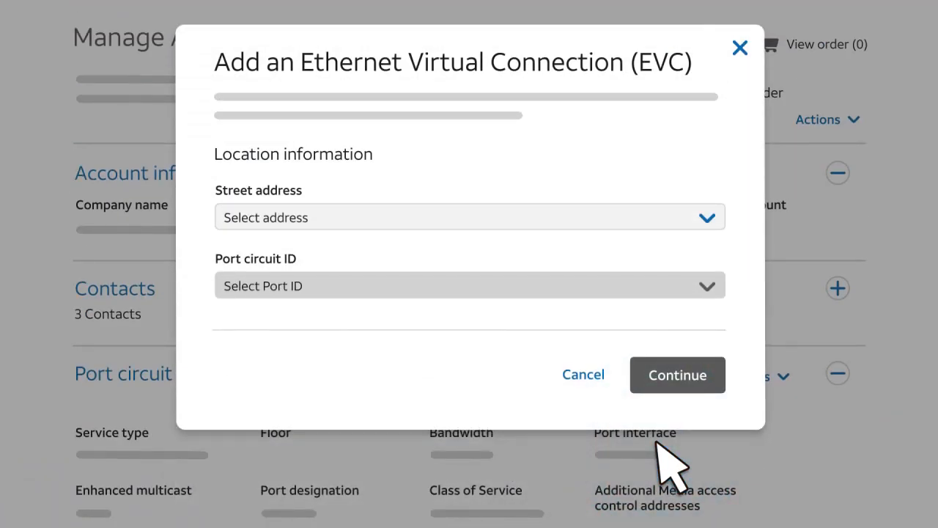
{"action": "mouse_move", "coordinate": [421, 234]}
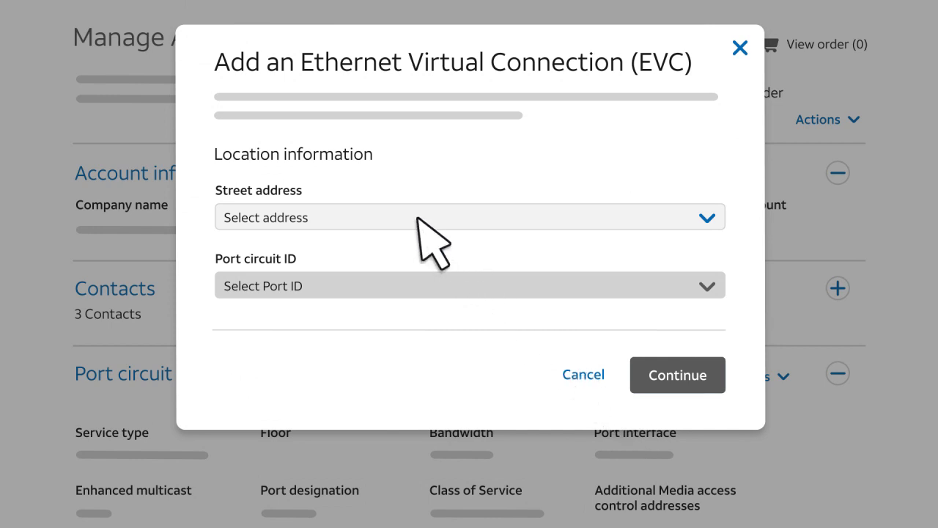
Step: Save a new EVC at 123 Any St on Circuit_ID1 with 50 Mbps and VLAN 123
{"action": "left_click", "coordinate": [469, 216]}
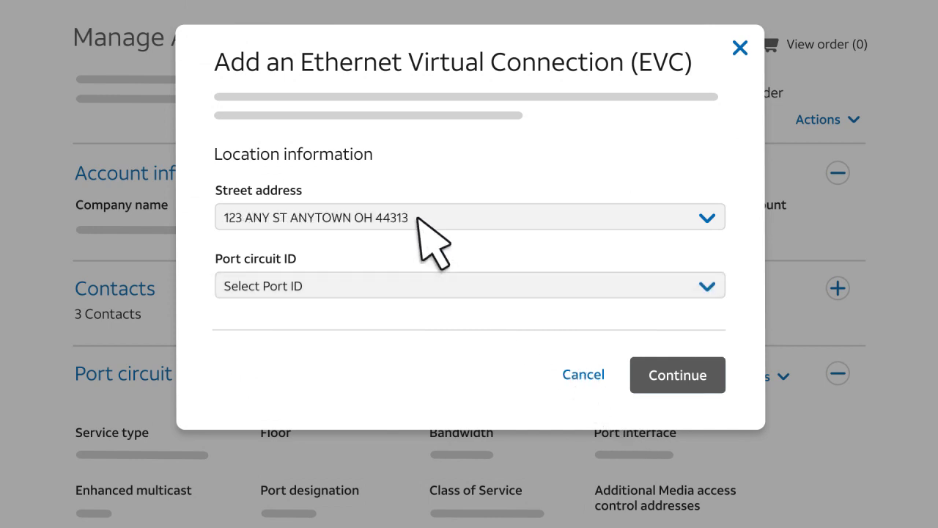
{"action": "mouse_move", "coordinate": [374, 319]}
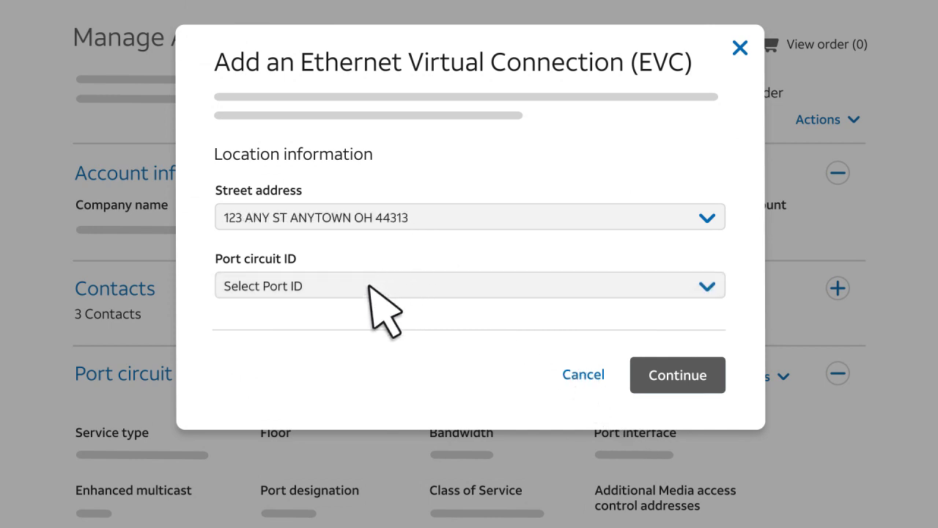
{"action": "left_click", "coordinate": [469, 286]}
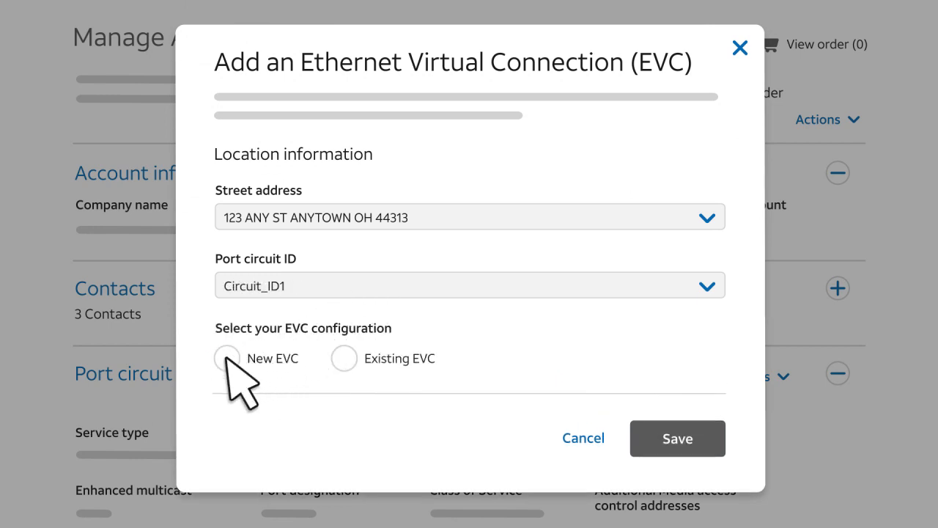
{"action": "left_click", "coordinate": [228, 358]}
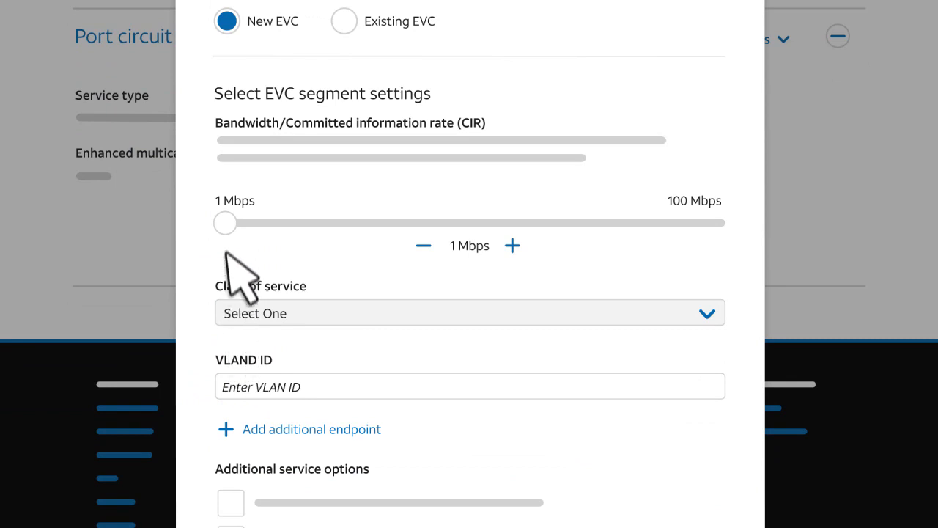
{"action": "left_click_drag", "start_coordinate": [225, 223], "coordinate": [471, 223]}
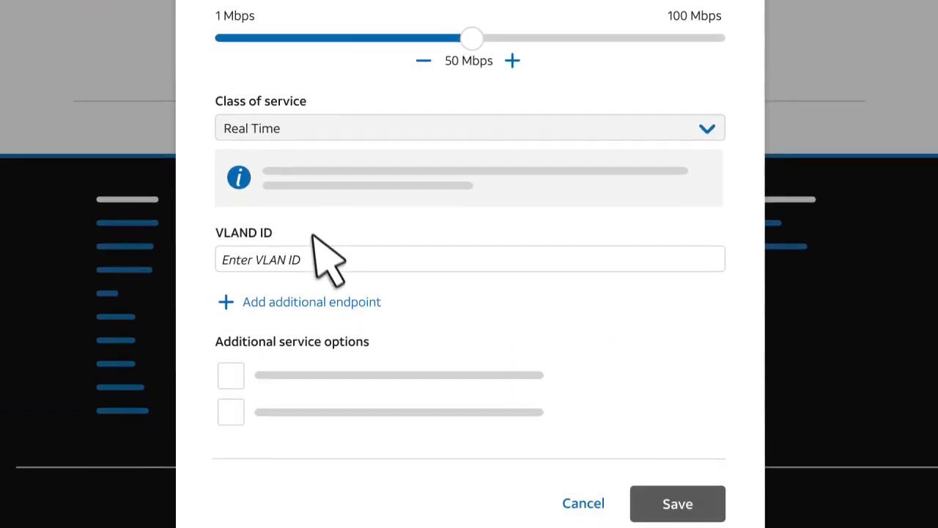
{"action": "type", "text": "123"}
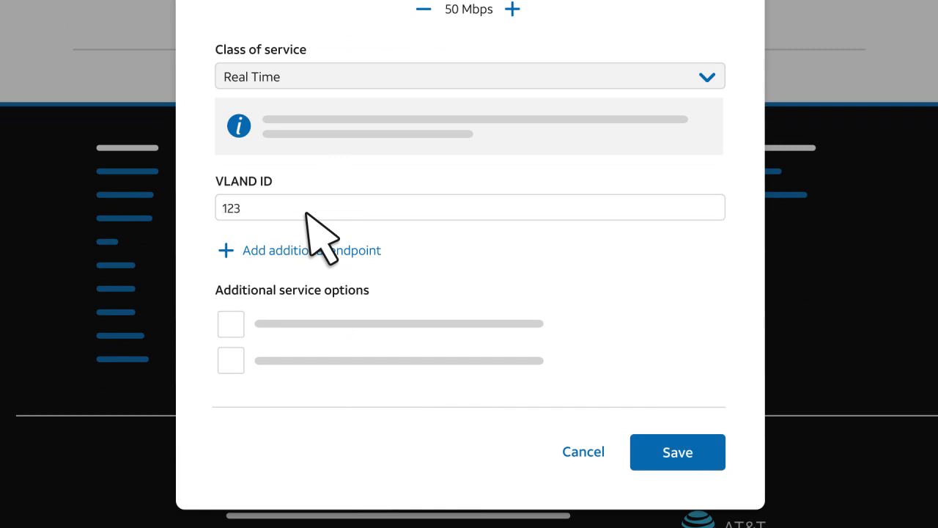
{"action": "left_click", "coordinate": [678, 453]}
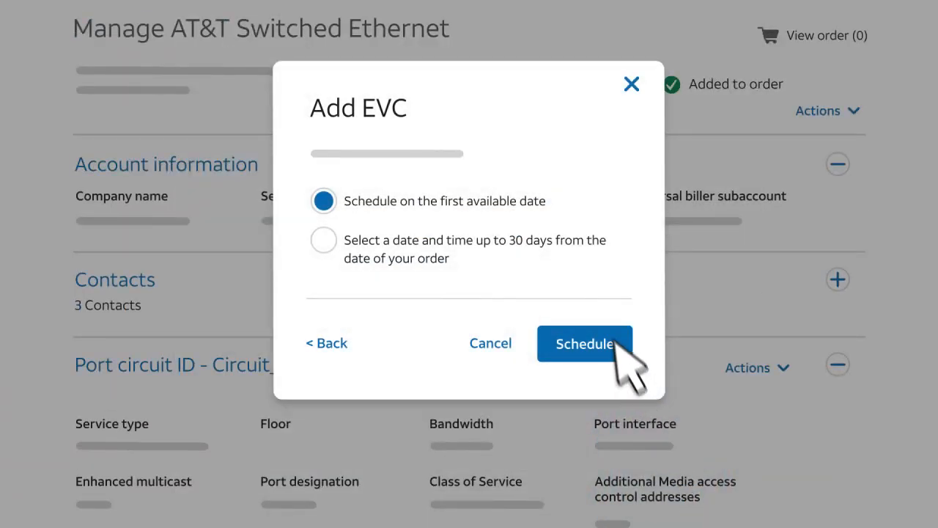
{"action": "mouse_move", "coordinate": [557, 220]}
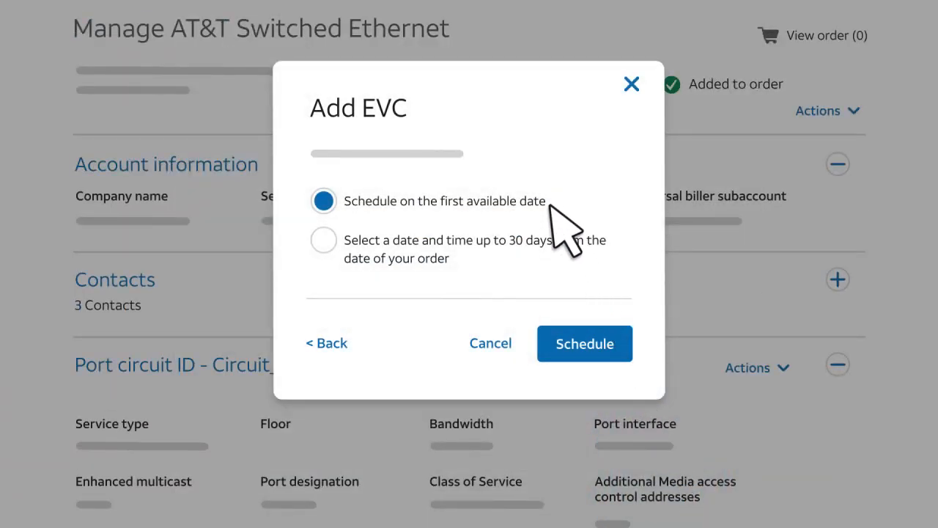
{"action": "mouse_move", "coordinate": [542, 286]}
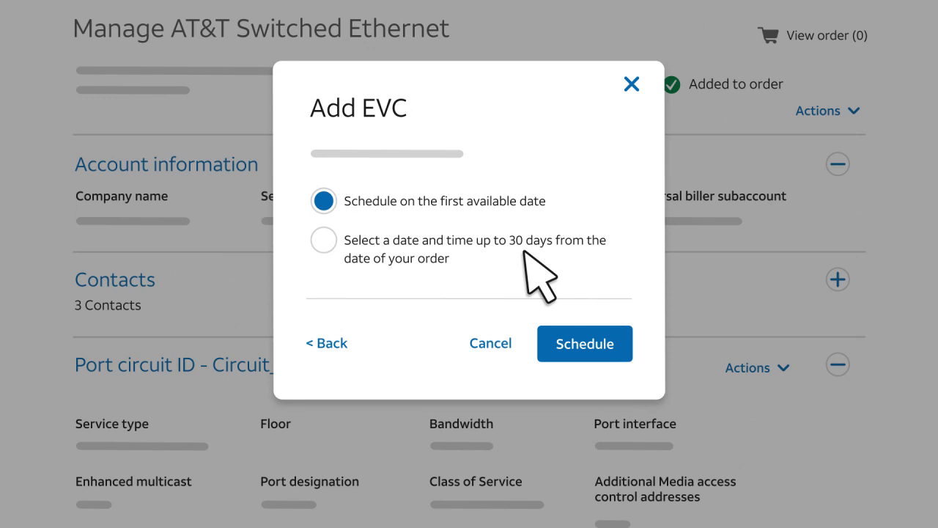
Step: Schedule the EVC for the first available date and open Review order
{"action": "left_click", "coordinate": [584, 343]}
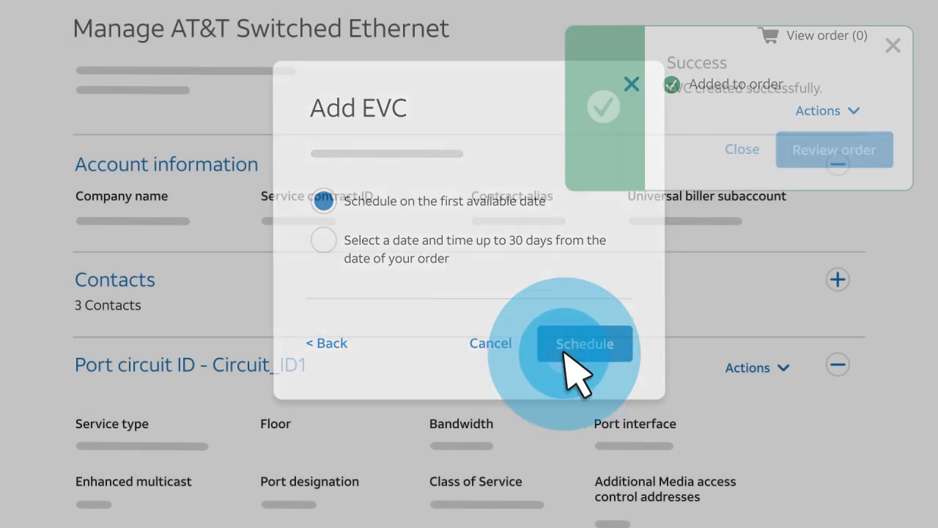
{"action": "left_click", "coordinate": [585, 344]}
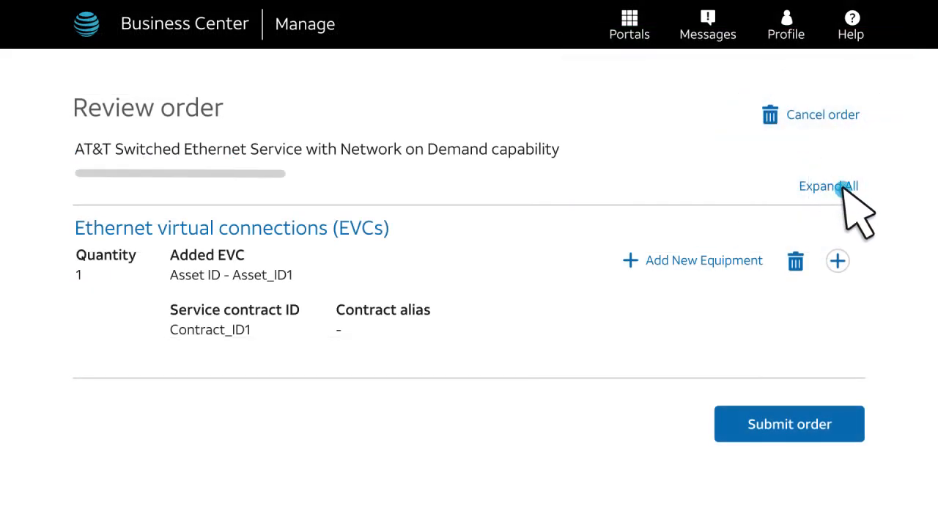
Step: Expand all order details, then select the EVC Segment 1 edit pencil
{"action": "left_click", "coordinate": [829, 185]}
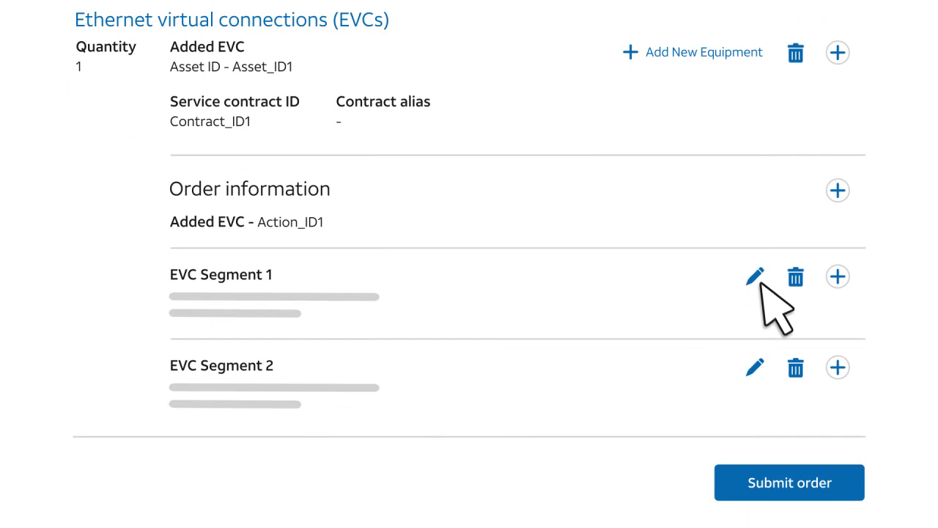
{"action": "left_click", "coordinate": [788, 481]}
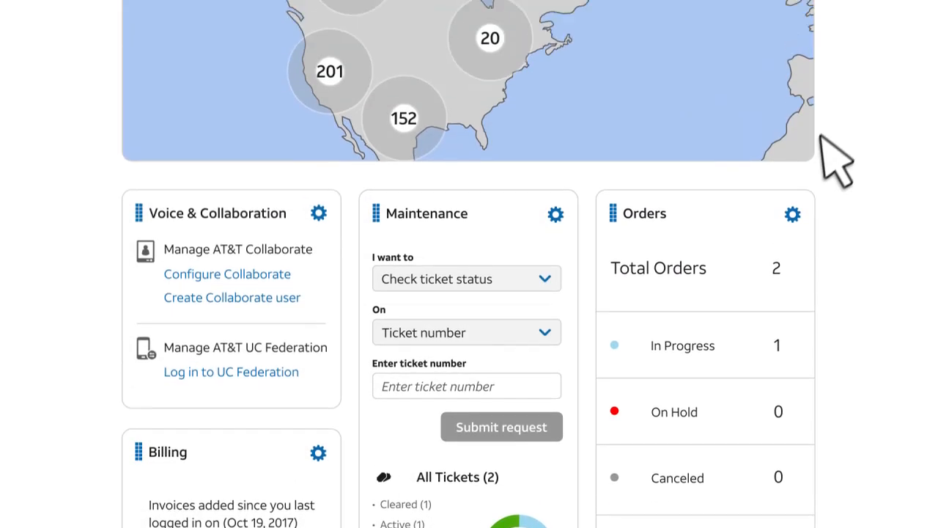
Step: Open Help and enter 'Add Ethernet Virtual Connection' as the search query
{"action": "left_click", "coordinate": [857, 22]}
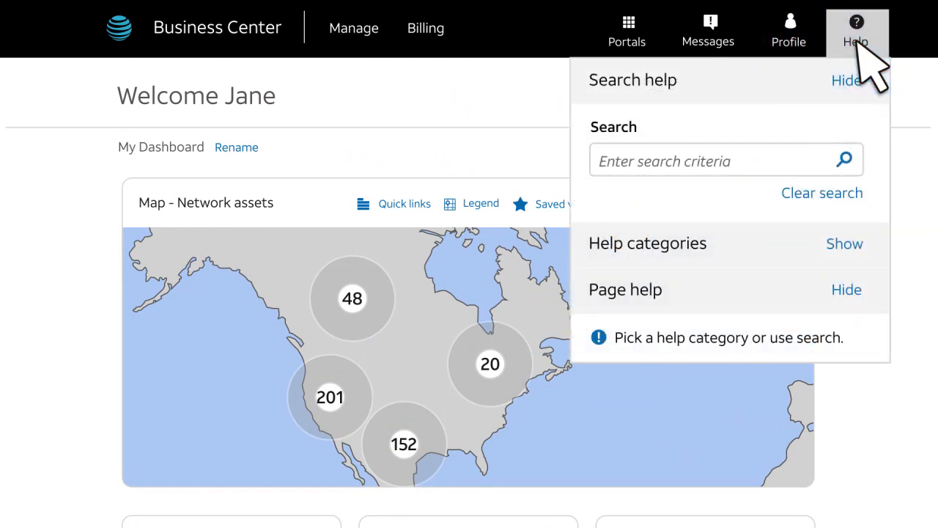
{"action": "type", "text": "Add Ethernet Virtual Connection"}
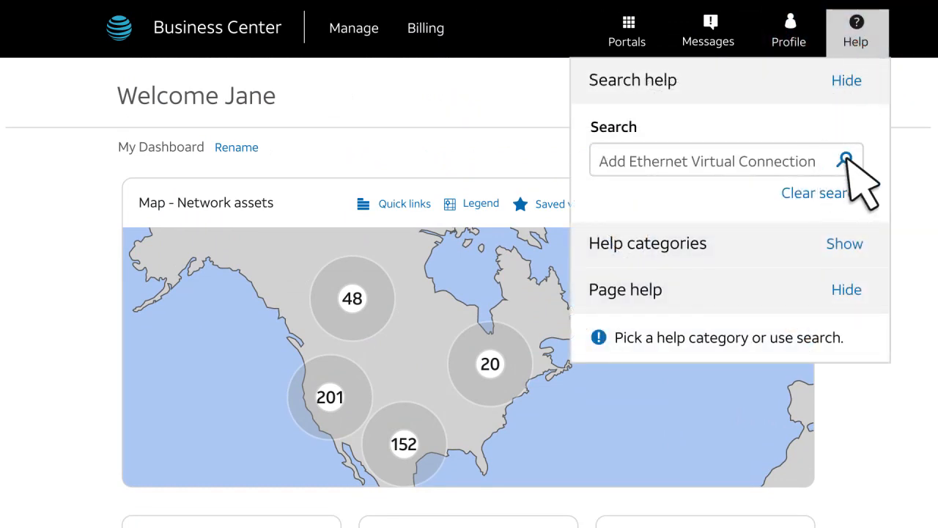